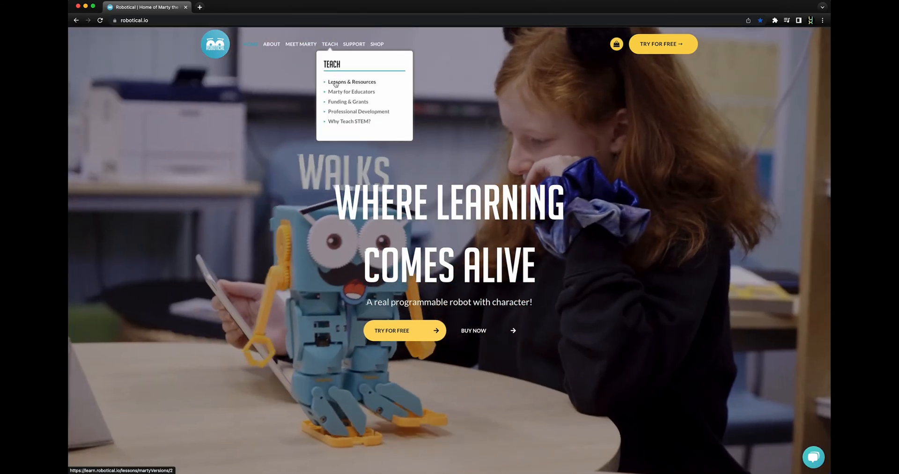
Go to learn.robotical.io in the browser to load the Learning Portal
{"action": "left_click", "coordinate": [351, 82]}
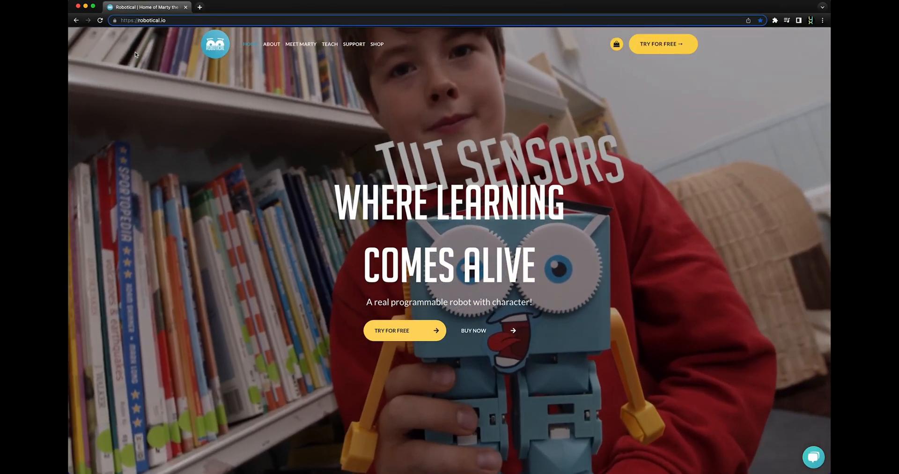
{"action": "type", "text": "learrobotical.io"}
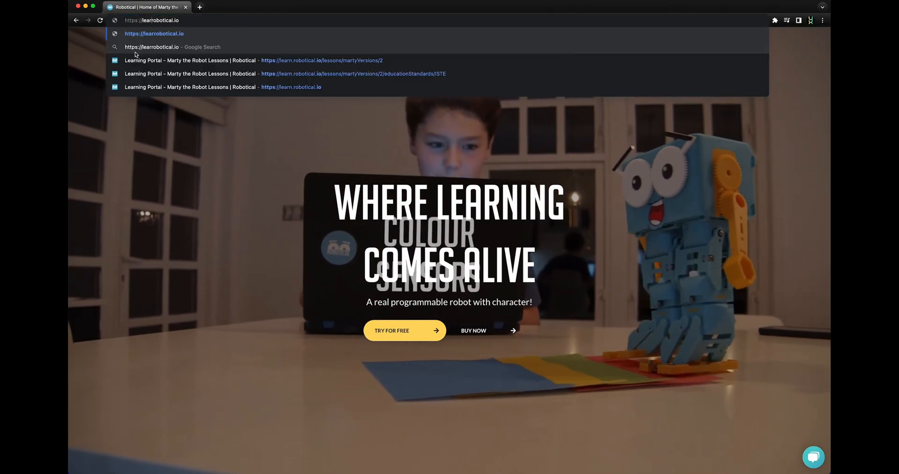
{"action": "type", "text": "learn.robotical.io"}
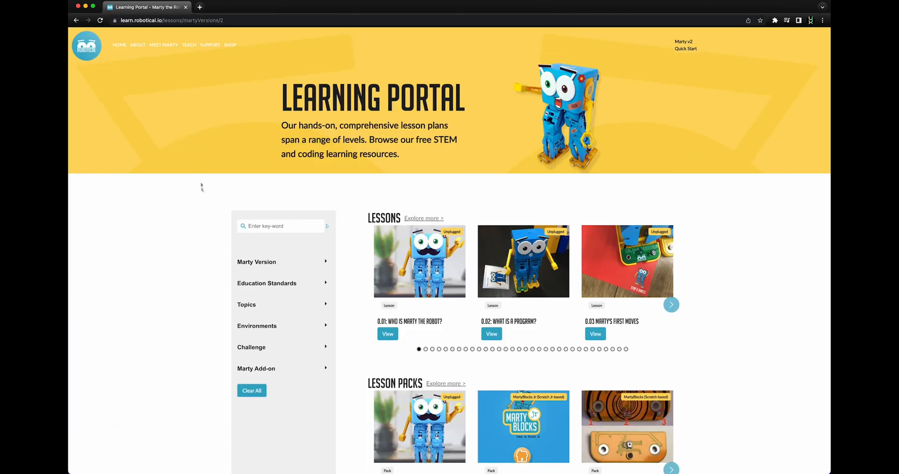
{"action": "mouse_move", "coordinate": [249, 342]}
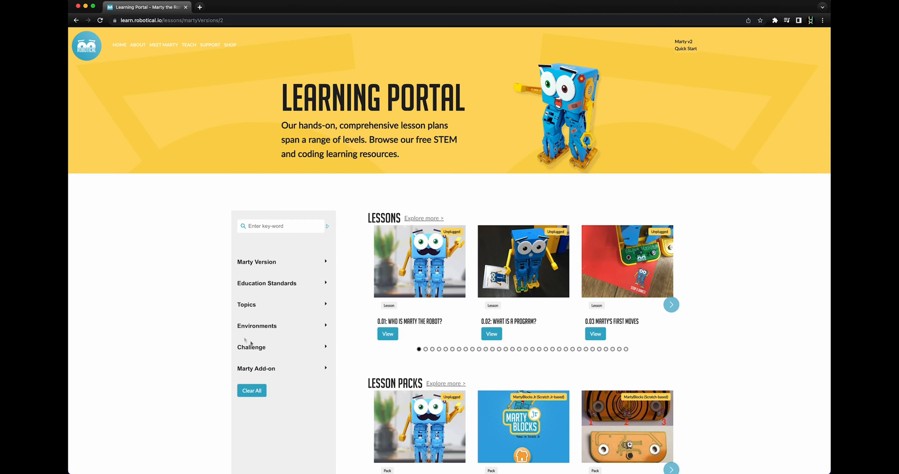
{"action": "mouse_move", "coordinate": [256, 266]}
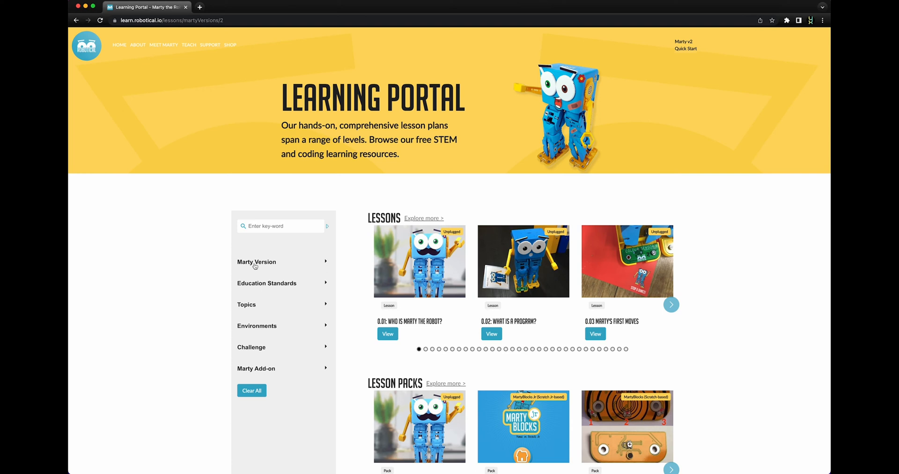
Expand the Marty Version and Education Standards filters and search for 'Who is Marty the Robot?'
{"action": "left_click", "coordinate": [256, 262]}
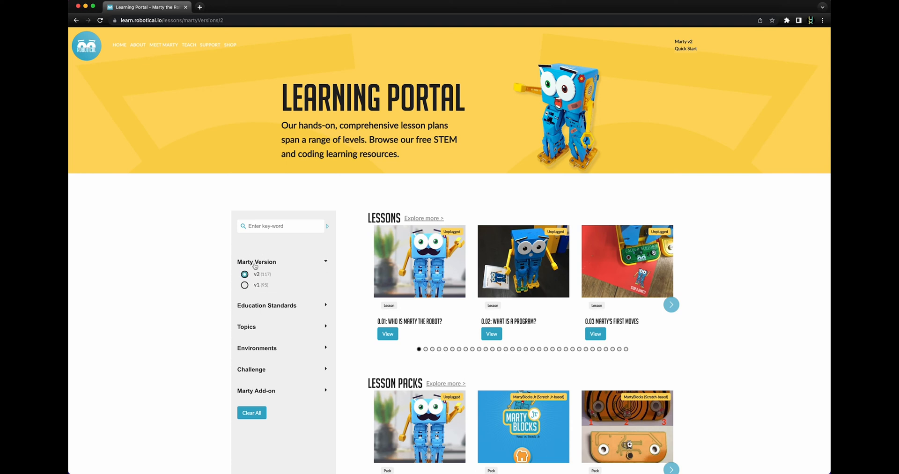
{"action": "left_click", "coordinate": [267, 305]}
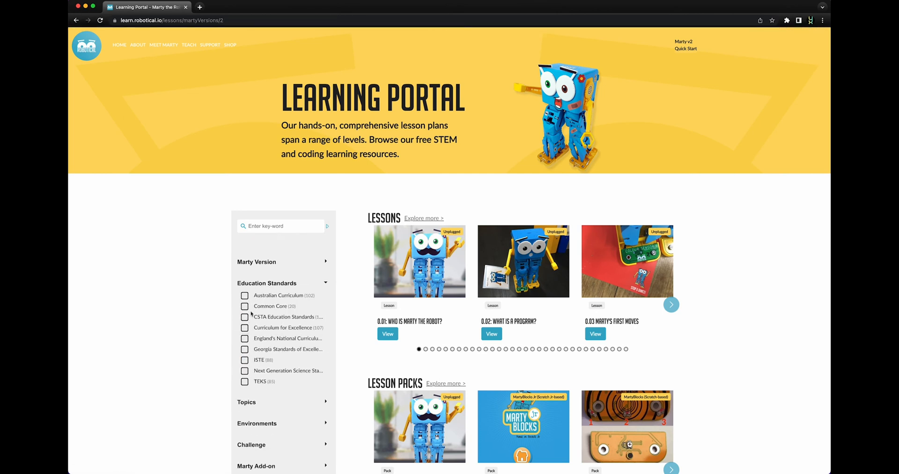
{"action": "type", "text": "Who is Marty the Robot?"}
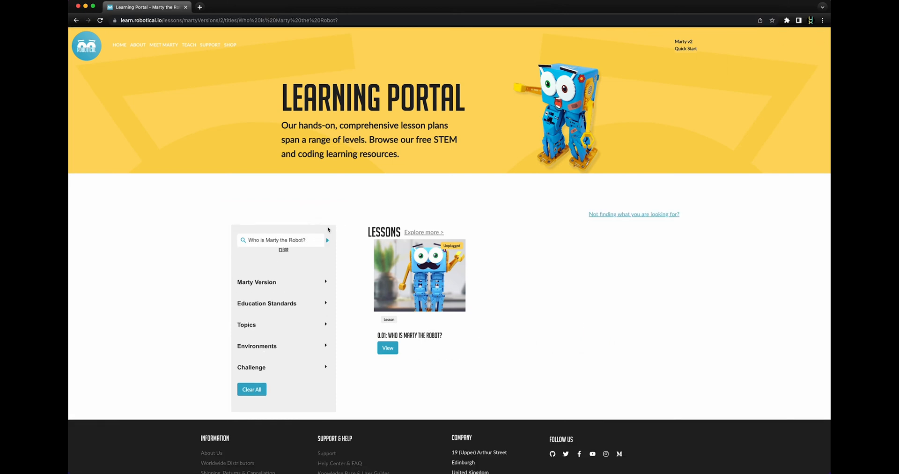
Clear the keyword search, then expand and collapse the Topics and Environments filters
{"action": "left_click", "coordinate": [284, 250]}
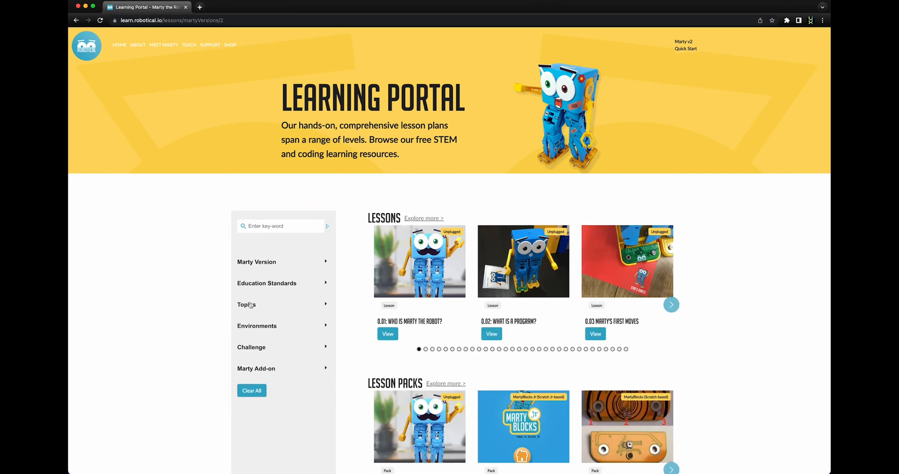
{"action": "left_click", "coordinate": [247, 304]}
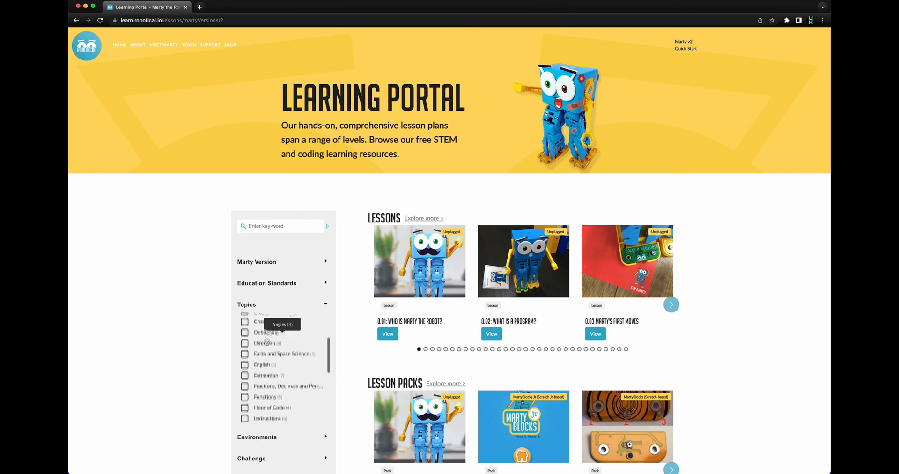
{"action": "left_click", "coordinate": [245, 355]}
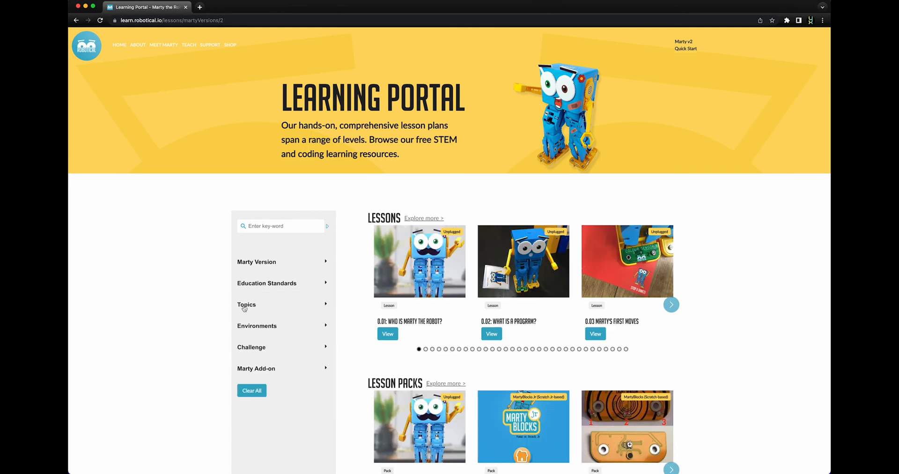
{"action": "left_click", "coordinate": [256, 326]}
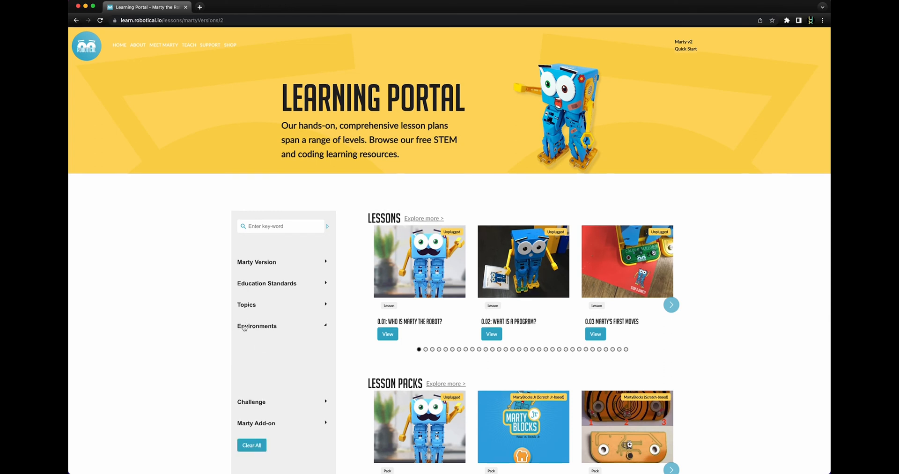
{"action": "left_click", "coordinate": [257, 326]}
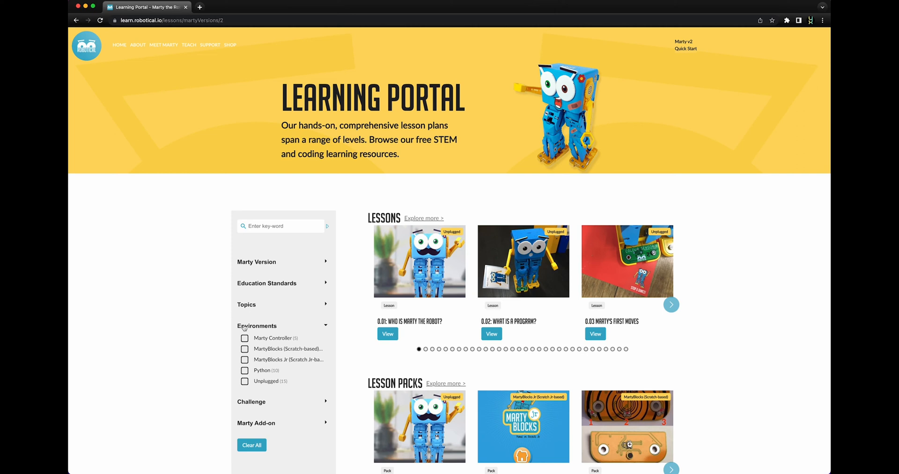
{"action": "left_click", "coordinate": [256, 325]}
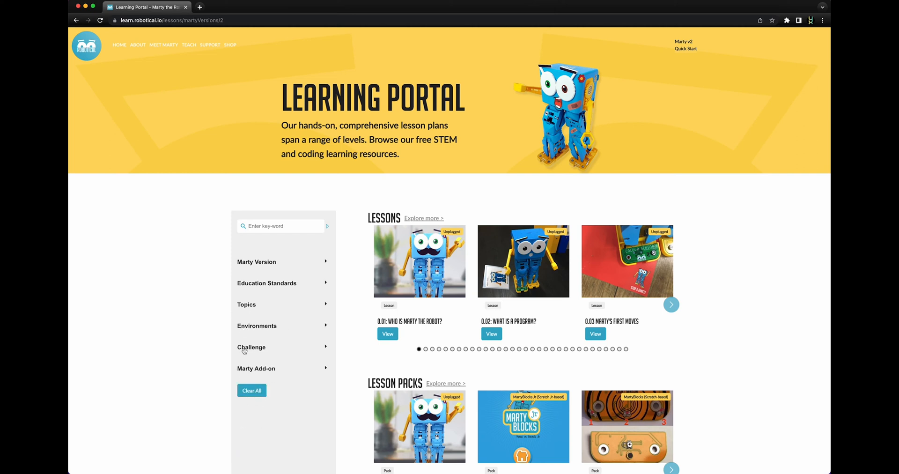
Show the Challenge level and Marty Add-on filter options and scroll down the listings
{"action": "left_click", "coordinate": [251, 347]}
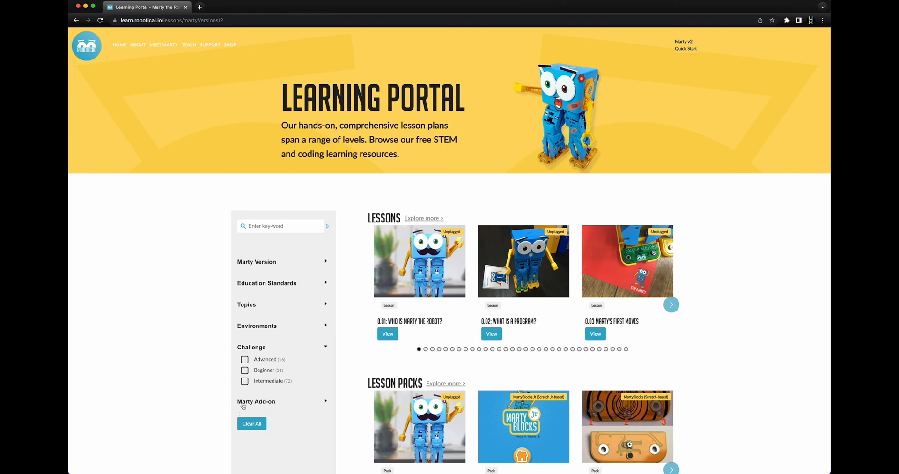
{"action": "left_click", "coordinate": [255, 402]}
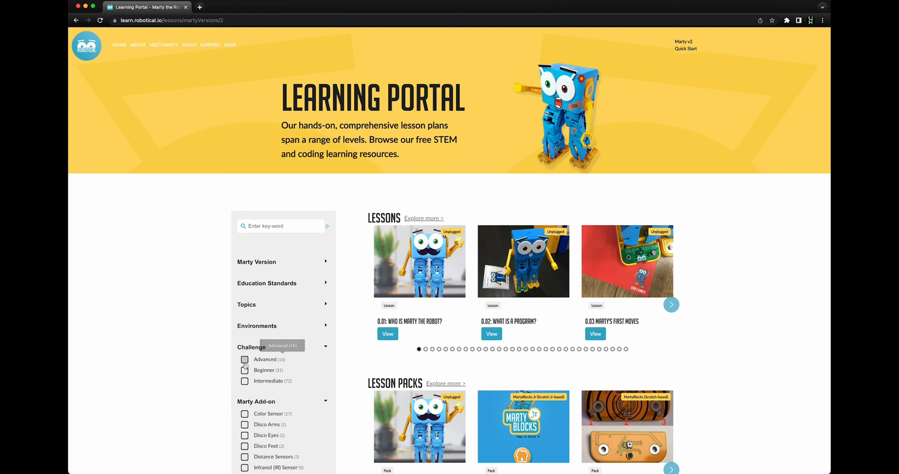
{"action": "scroll", "scroll_direction": "down", "scroll_amount": 3}
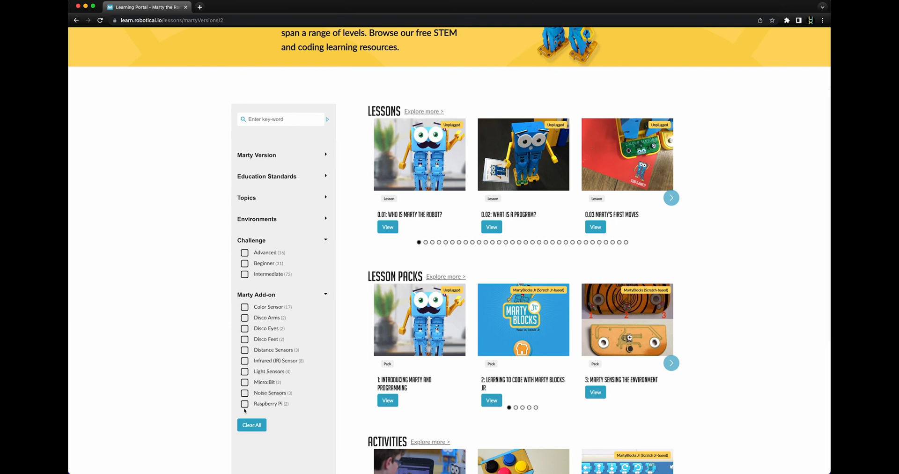
{"action": "mouse_move", "coordinate": [244, 306]}
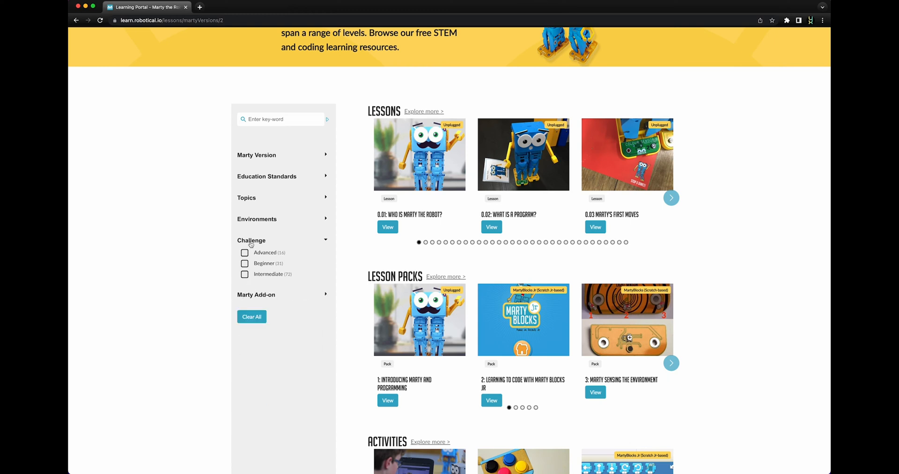
Page the Lessons carousel forward to lessons 1.06–1.08, then back to lesson 0.01
{"action": "scroll", "scroll_direction": "up", "scroll_amount": 3}
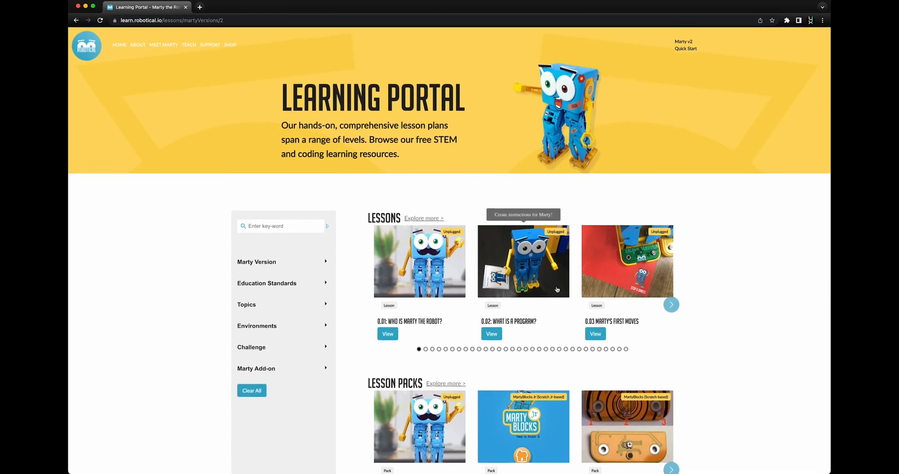
{"action": "left_click", "coordinate": [671, 305]}
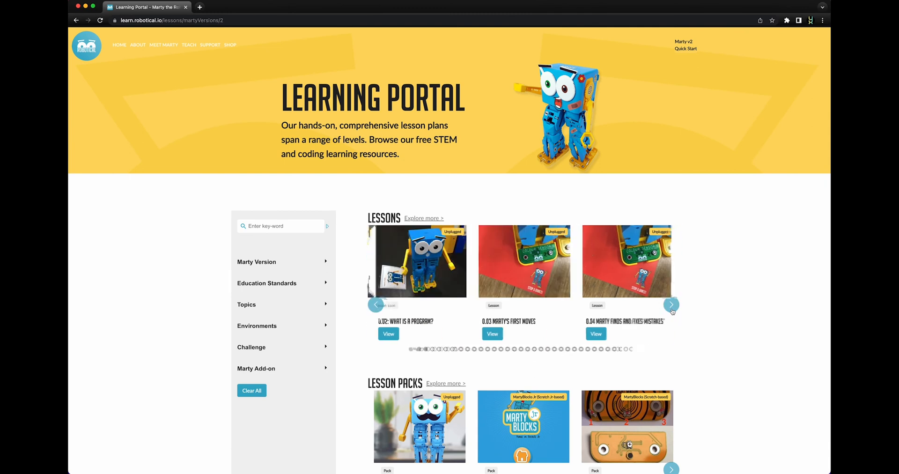
{"action": "left_click", "coordinate": [671, 305]}
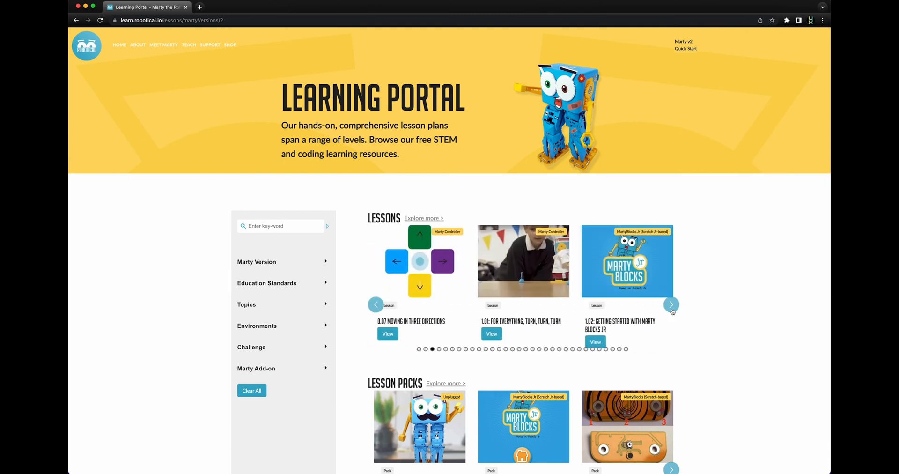
{"action": "left_click", "coordinate": [671, 305]}
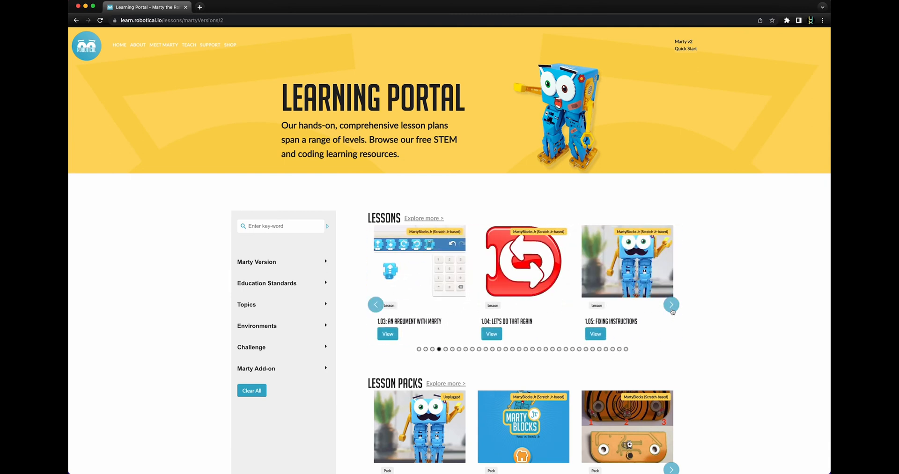
{"action": "left_click", "coordinate": [671, 305]}
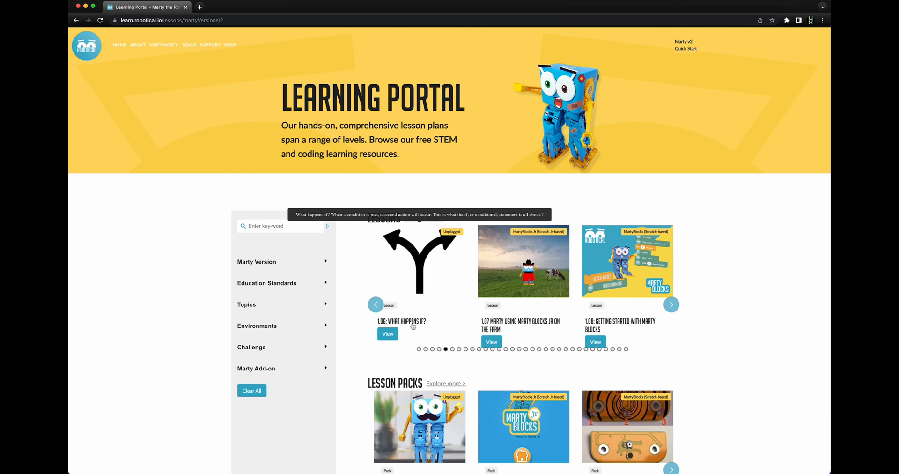
{"action": "mouse_move", "coordinate": [423, 326]}
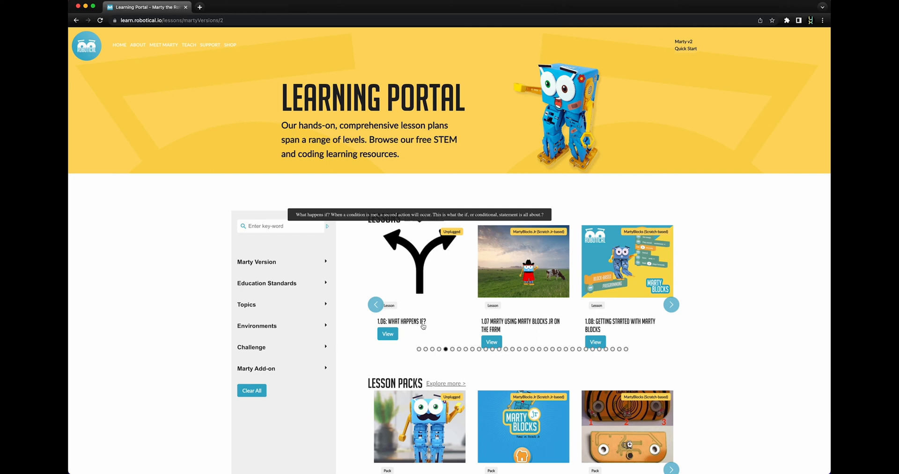
{"action": "left_click", "coordinate": [375, 304]}
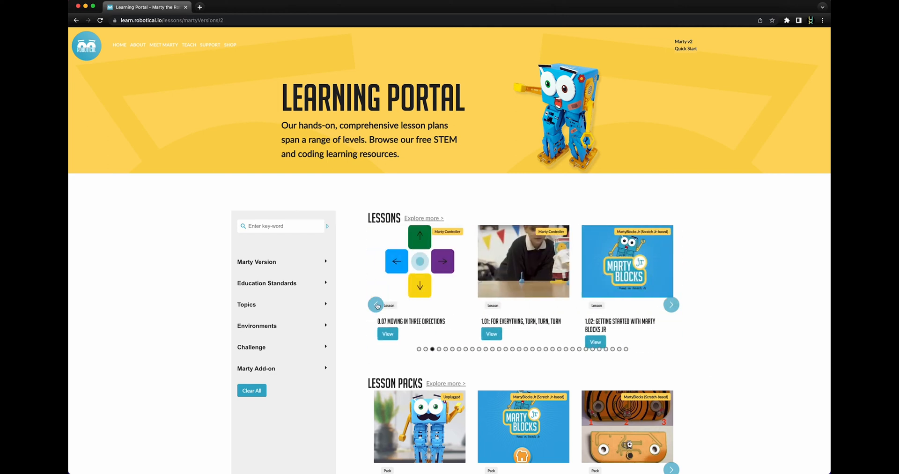
{"action": "left_click", "coordinate": [377, 305]}
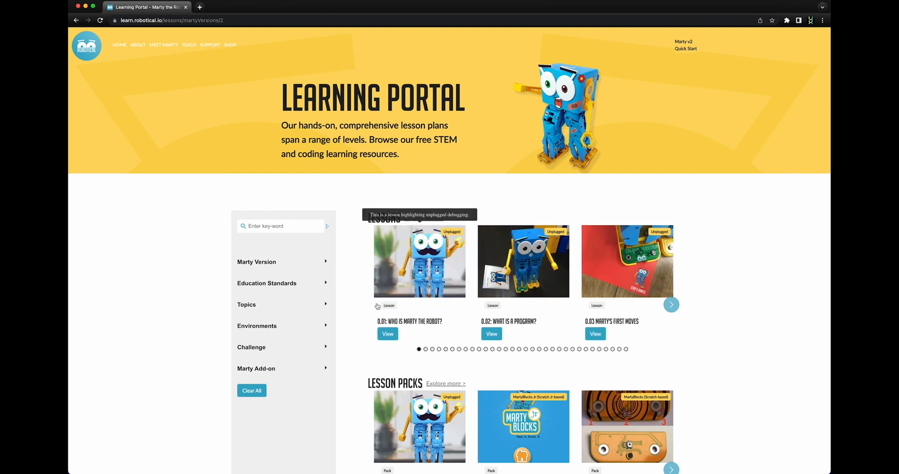
Page through every Lesson Packs set until it wraps back to pack 1: Introducing Marty
{"action": "scroll", "scroll_direction": "down", "scroll_amount": 3}
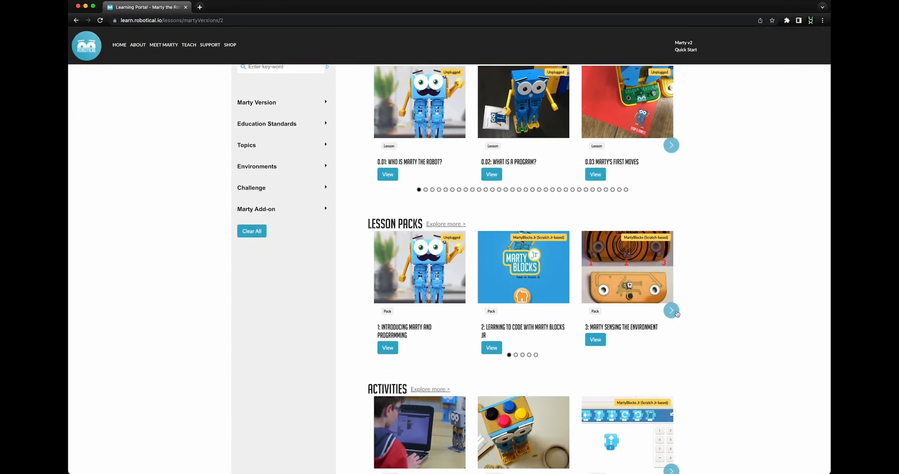
{"action": "left_click", "coordinate": [671, 310]}
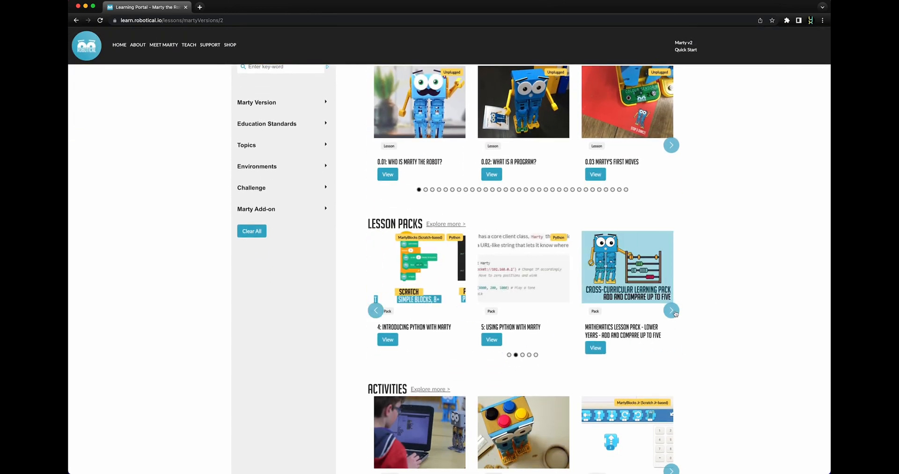
{"action": "left_click", "coordinate": [671, 310]}
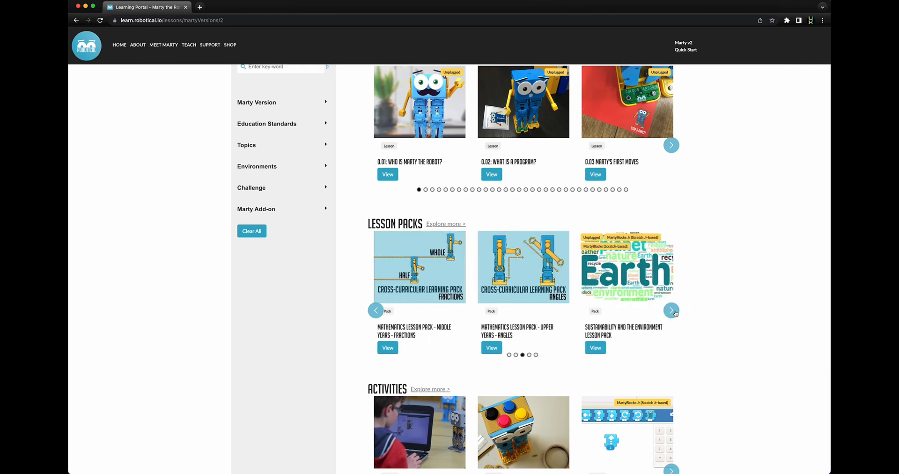
{"action": "left_click", "coordinate": [671, 310]}
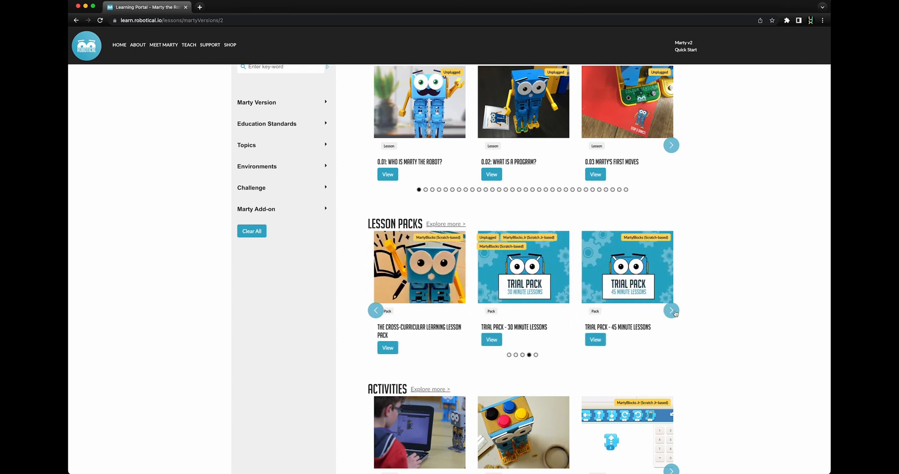
{"action": "left_click", "coordinate": [672, 310]}
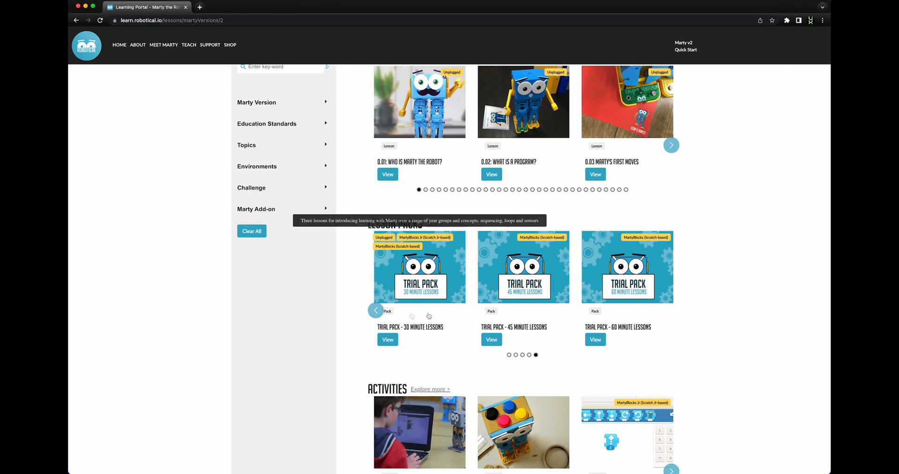
{"action": "left_click", "coordinate": [375, 310]}
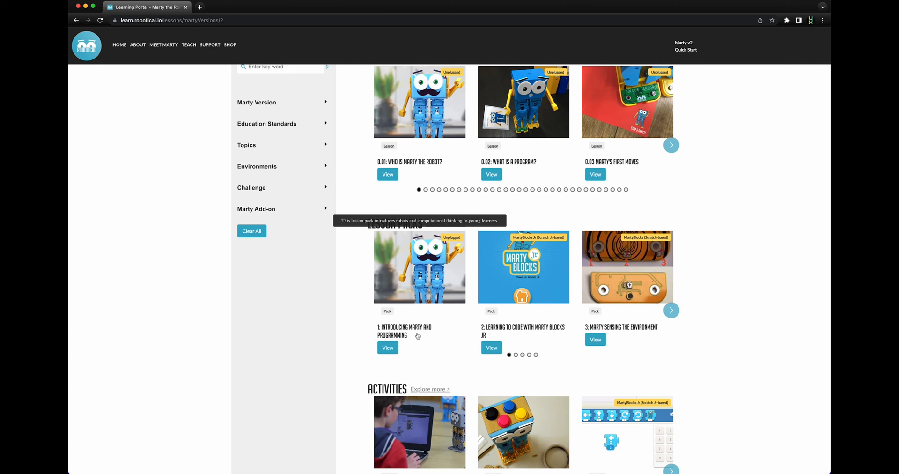
Page the Activities row to Teach Marty V2 to Walk and back, then return to the top
{"action": "scroll", "scroll_direction": "down", "scroll_amount": 3}
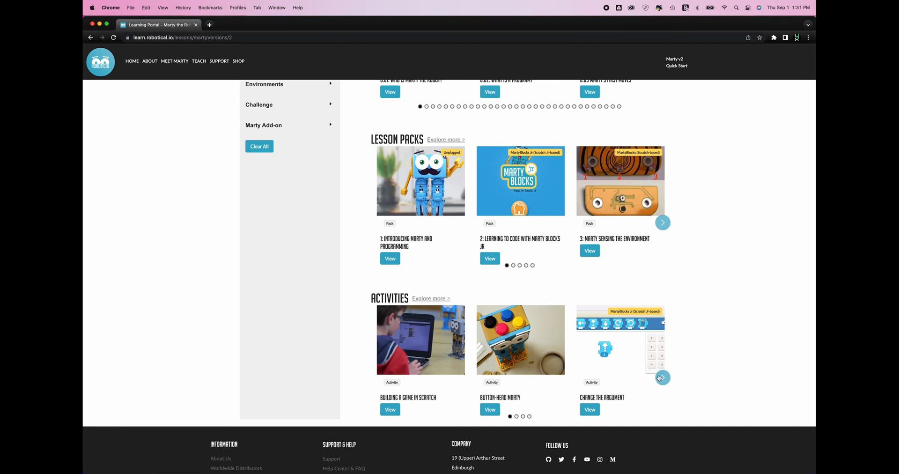
{"action": "left_click", "coordinate": [662, 378]}
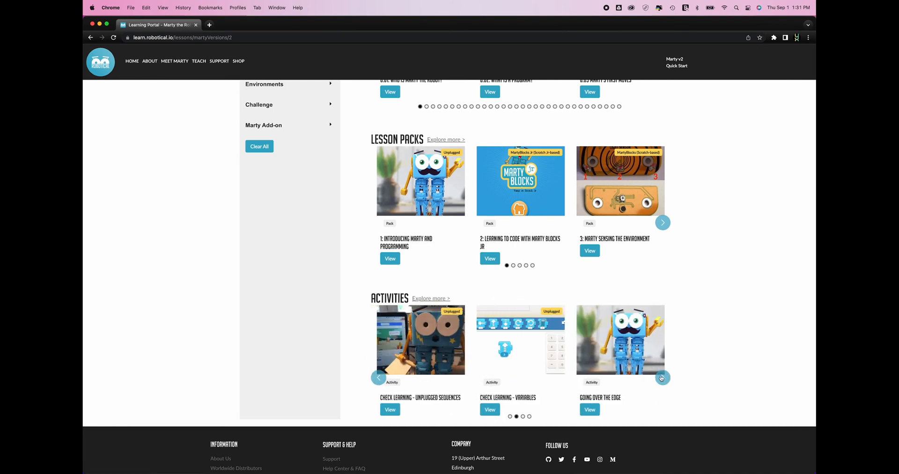
{"action": "left_click", "coordinate": [662, 377]}
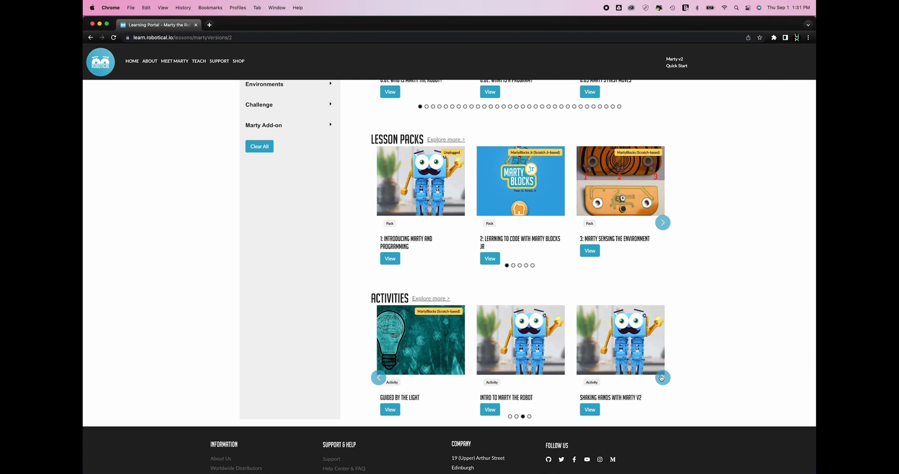
{"action": "left_click", "coordinate": [662, 377]}
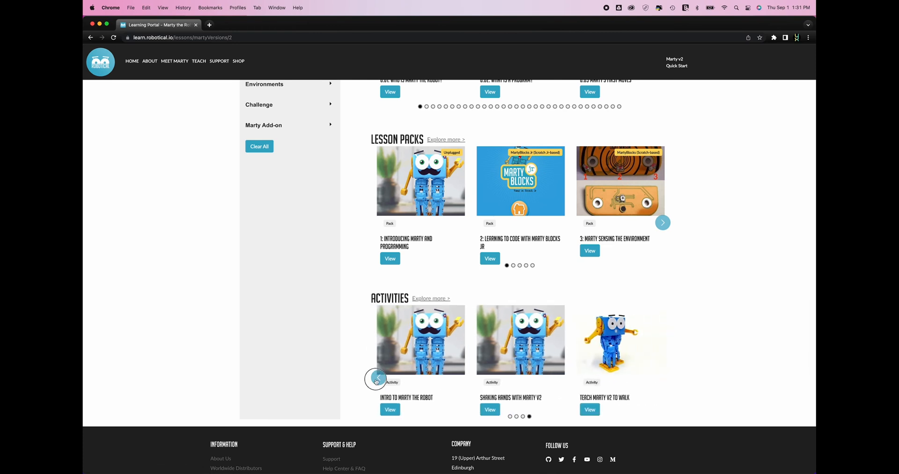
{"action": "left_click", "coordinate": [376, 377]}
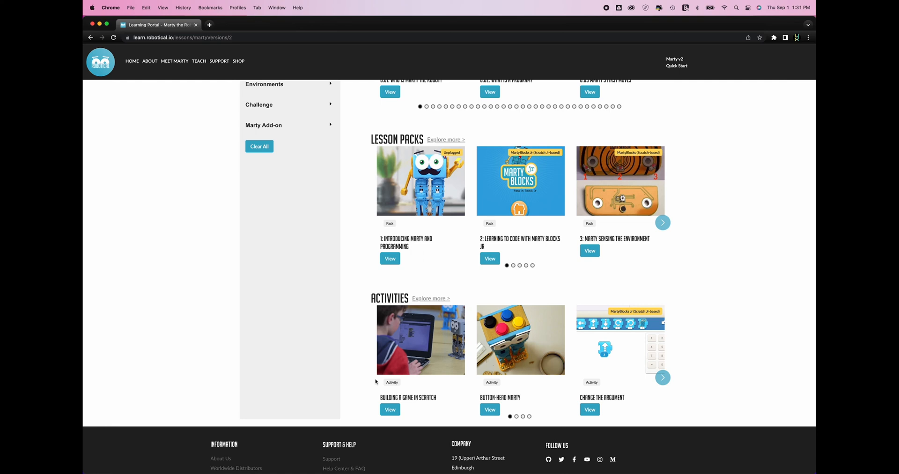
{"action": "scroll", "scroll_direction": "up", "scroll_amount": 3}
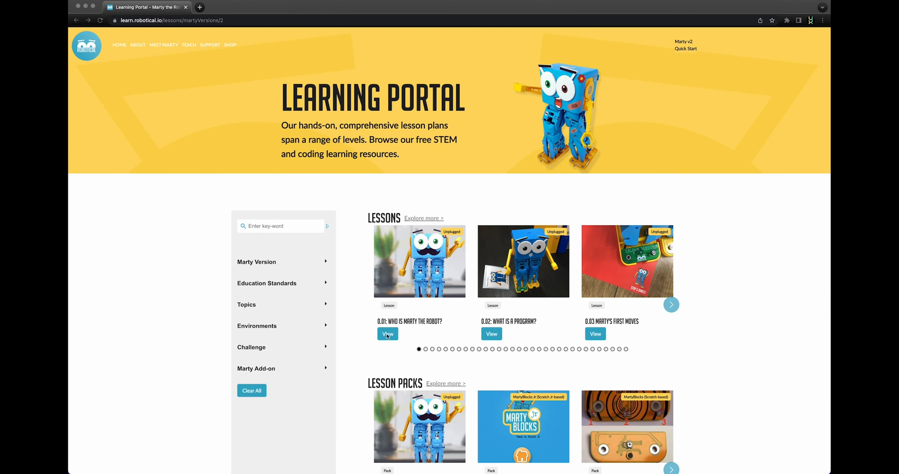
Open the lesson card '0.01: Who Is Marty the Robot?'
{"action": "left_click", "coordinate": [387, 334]}
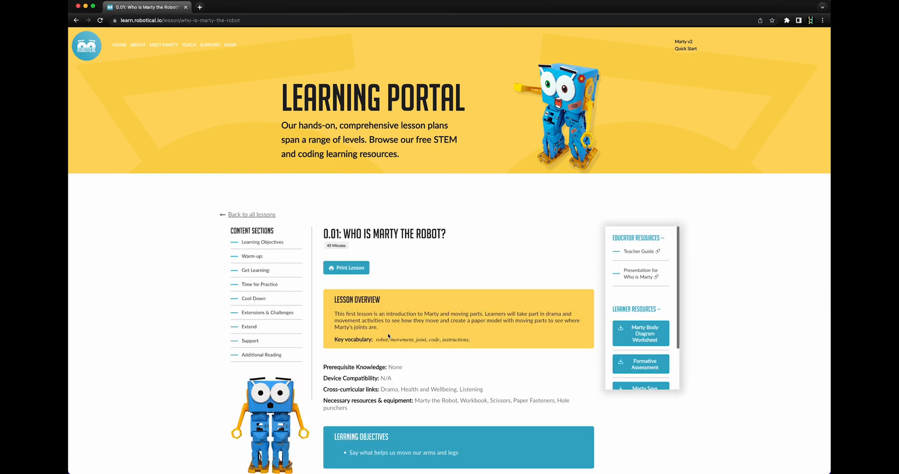
{"action": "mouse_move", "coordinate": [396, 289]}
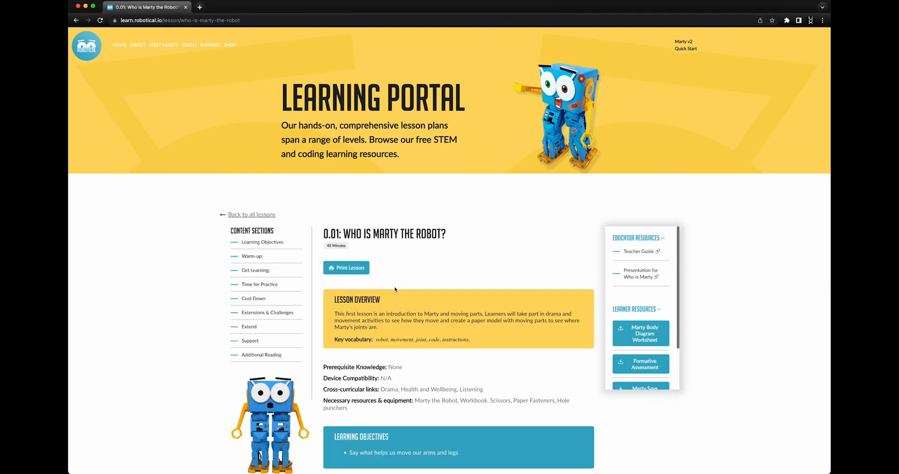
{"action": "mouse_move", "coordinate": [372, 247]}
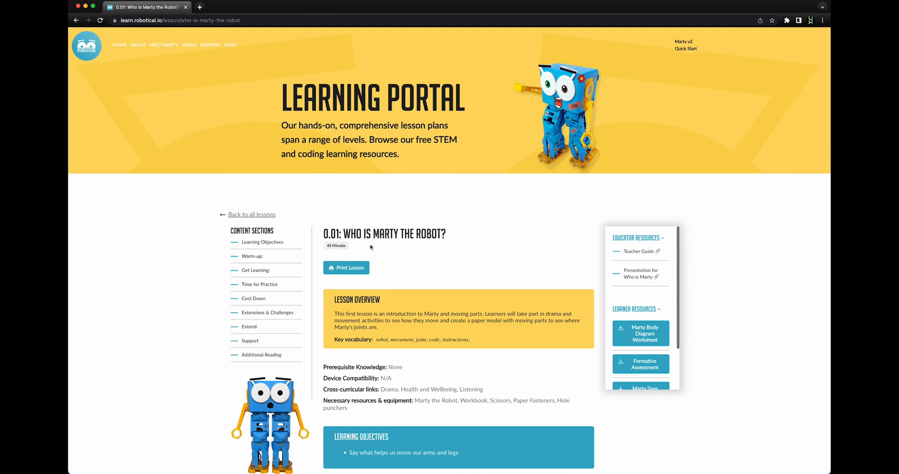
{"action": "mouse_move", "coordinate": [370, 256]}
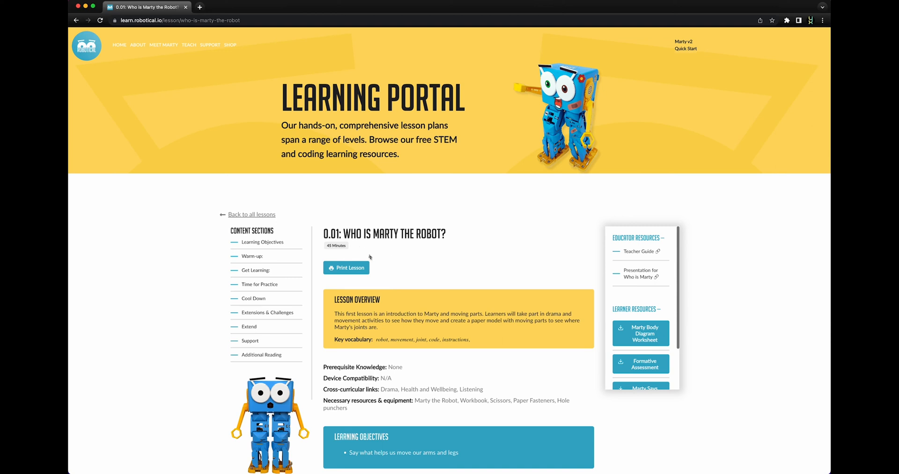
{"action": "mouse_move", "coordinate": [385, 302]}
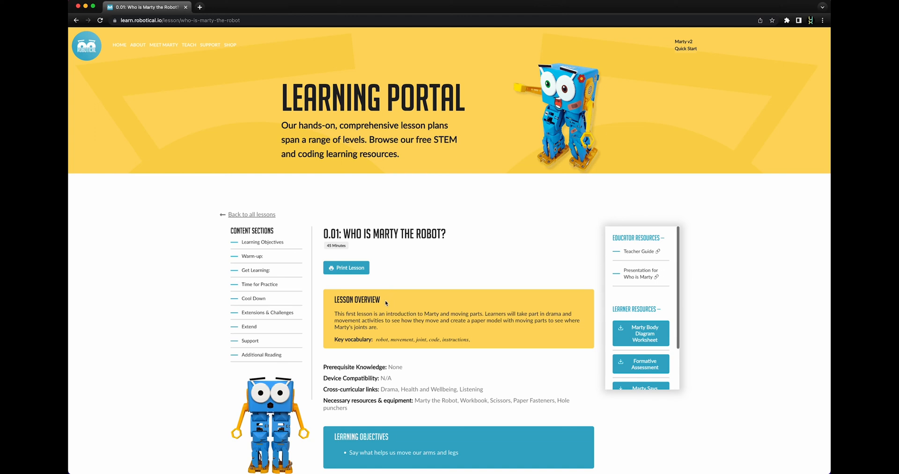
{"action": "mouse_move", "coordinate": [479, 343]}
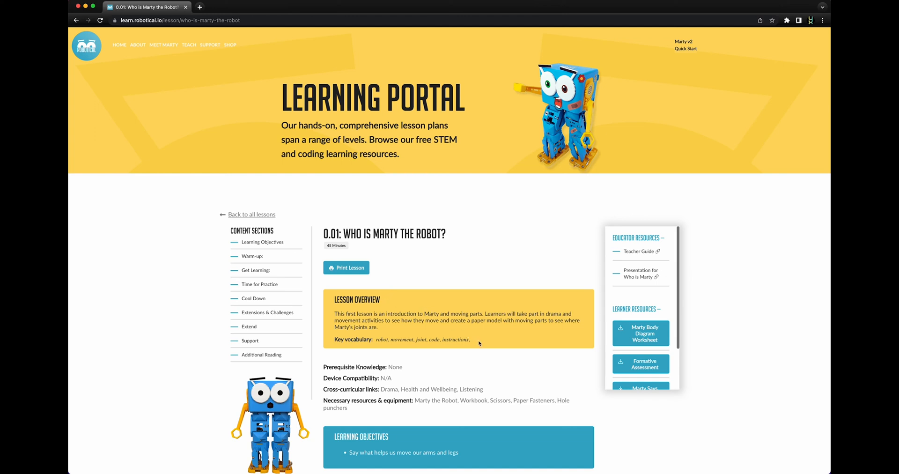
{"action": "mouse_move", "coordinate": [410, 367]}
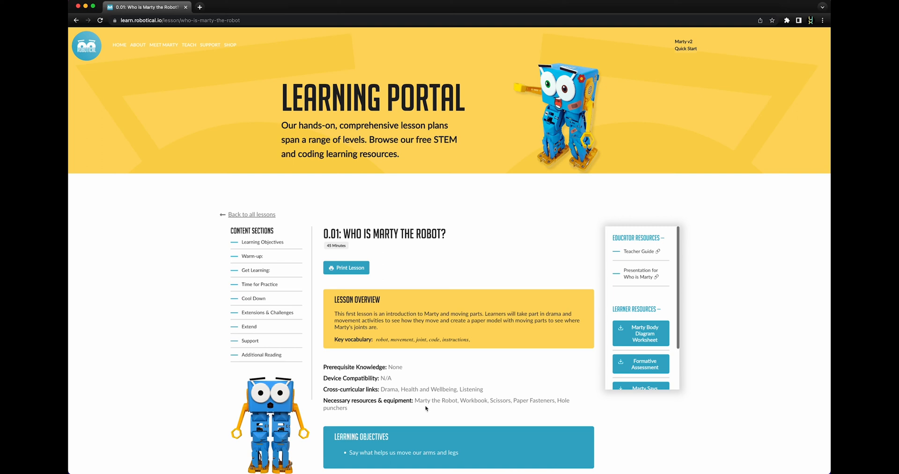
{"action": "mouse_move", "coordinate": [502, 387]}
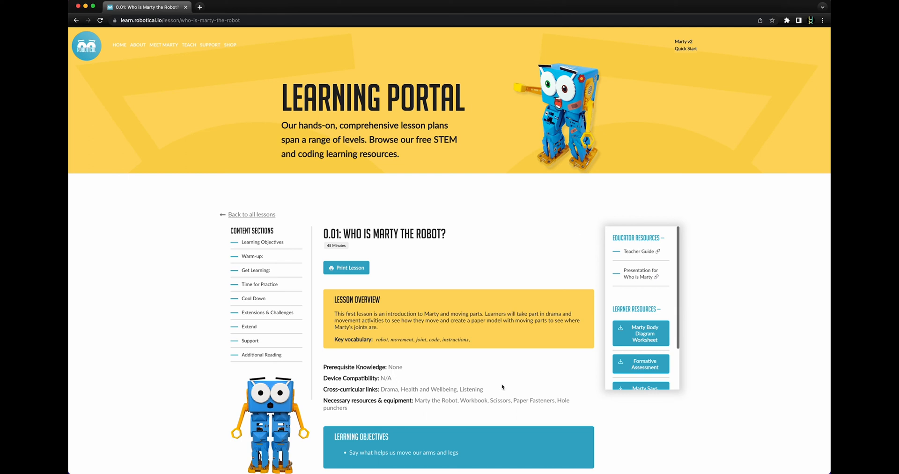
{"action": "mouse_move", "coordinate": [500, 389]}
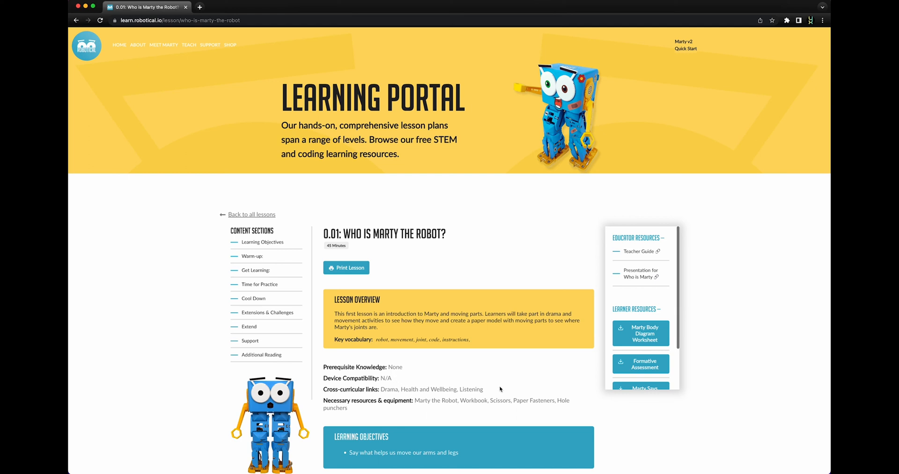
{"action": "mouse_move", "coordinate": [464, 377]}
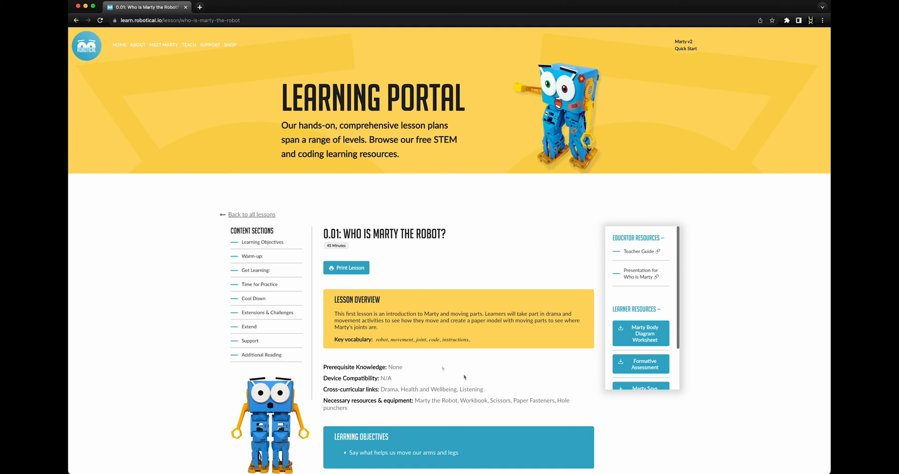
{"action": "mouse_move", "coordinate": [254, 259]}
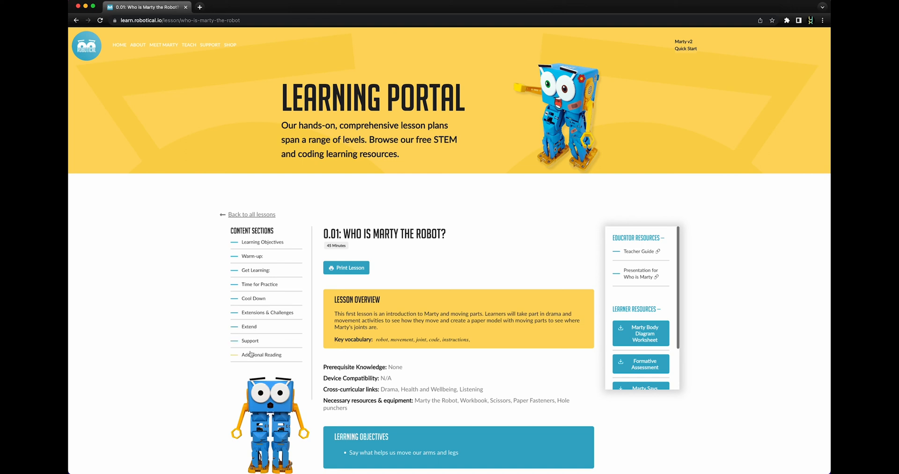
Scroll past Warm-up and Get Learning and play the Marty Says with Code video
{"action": "scroll", "scroll_direction": "down", "scroll_amount": 3}
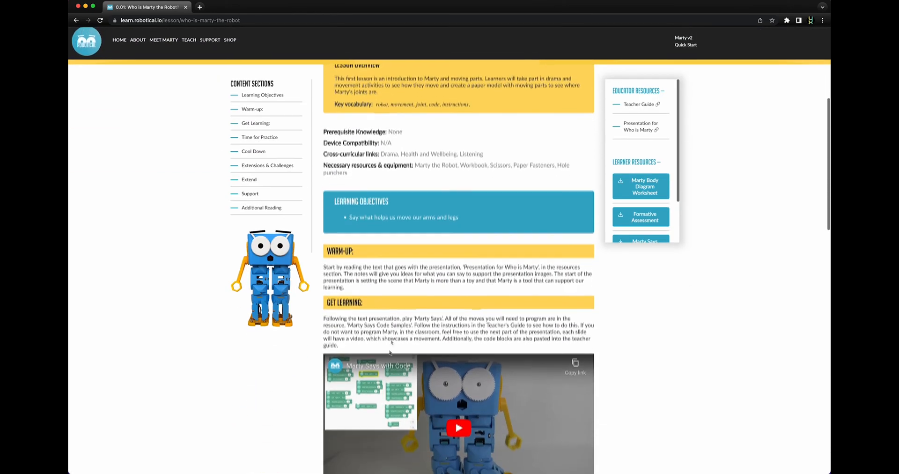
{"action": "scroll", "scroll_direction": "down", "scroll_amount": 3}
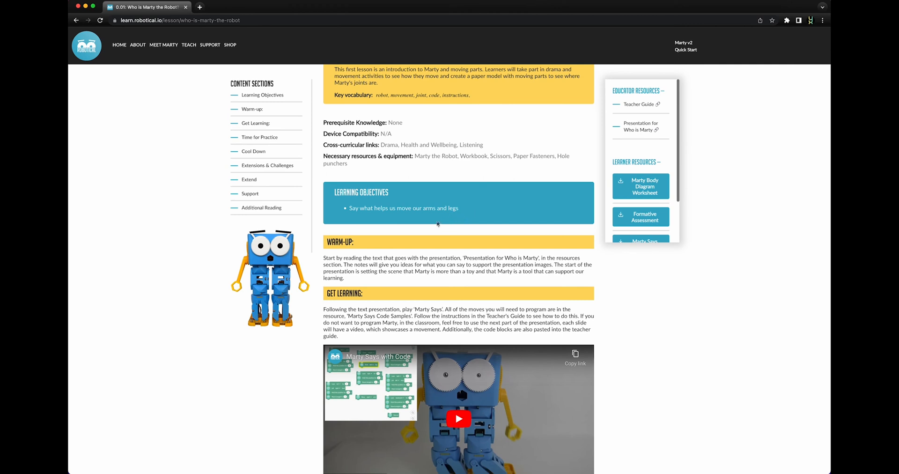
{"action": "mouse_move", "coordinate": [388, 249]}
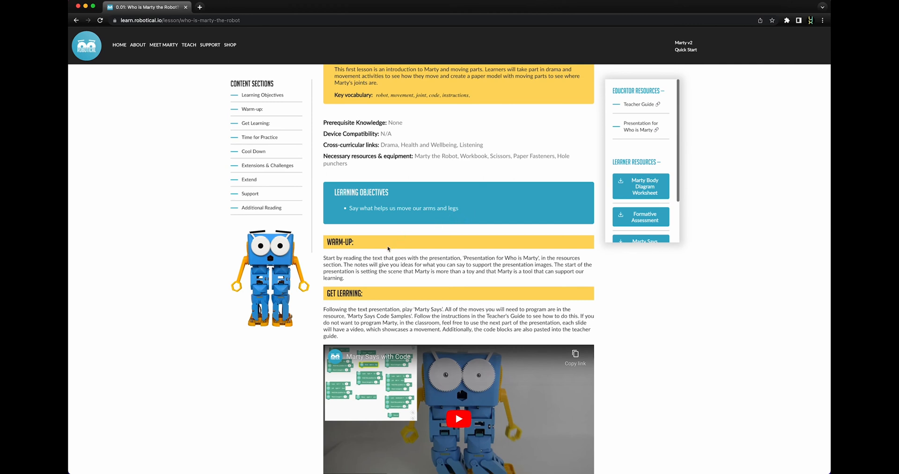
{"action": "mouse_move", "coordinate": [386, 251]}
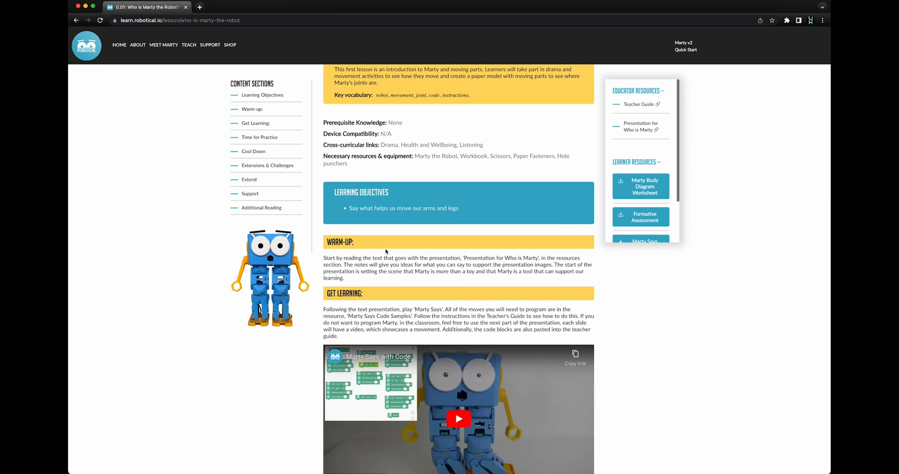
{"action": "mouse_move", "coordinate": [374, 296]}
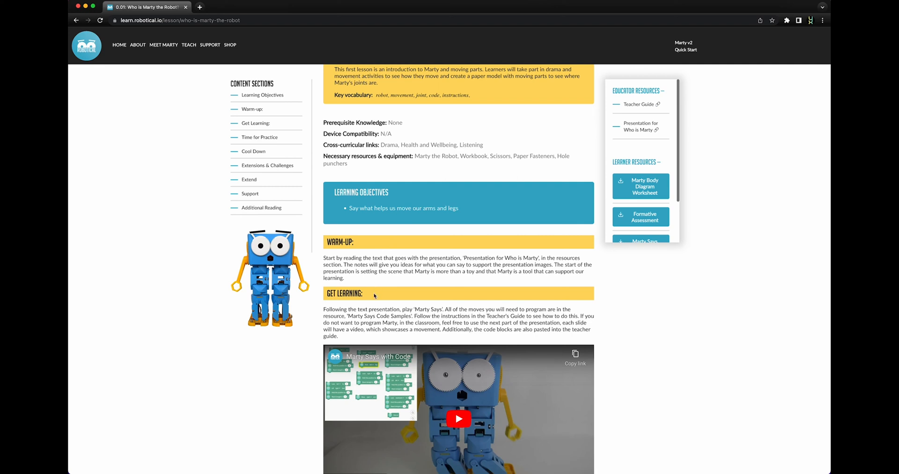
{"action": "scroll", "scroll_direction": "down", "scroll_amount": 3}
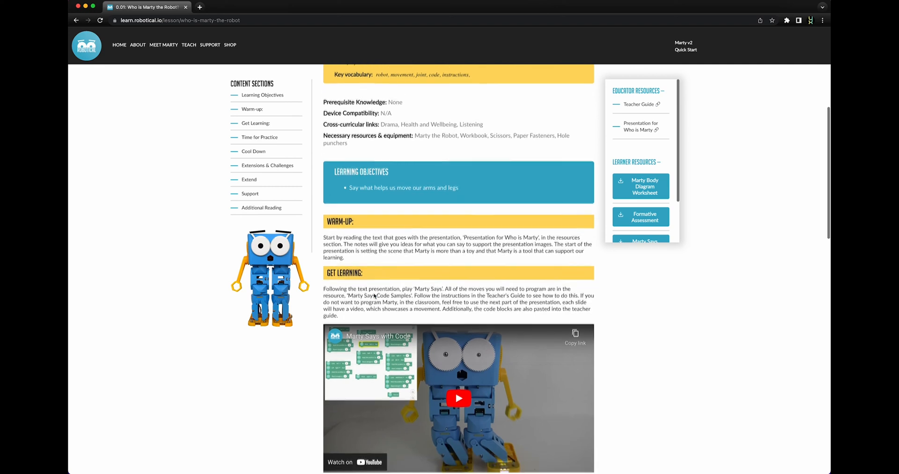
{"action": "scroll", "scroll_direction": "down", "scroll_amount": 3}
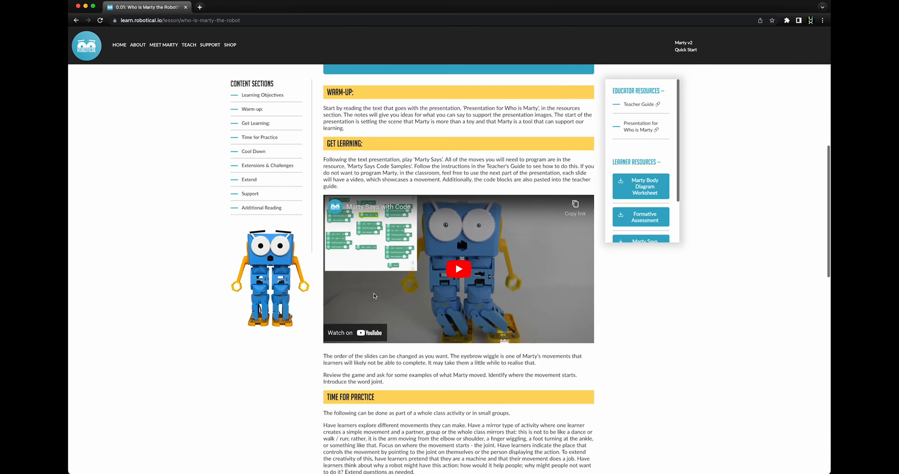
{"action": "scroll", "scroll_direction": "down", "scroll_amount": 3}
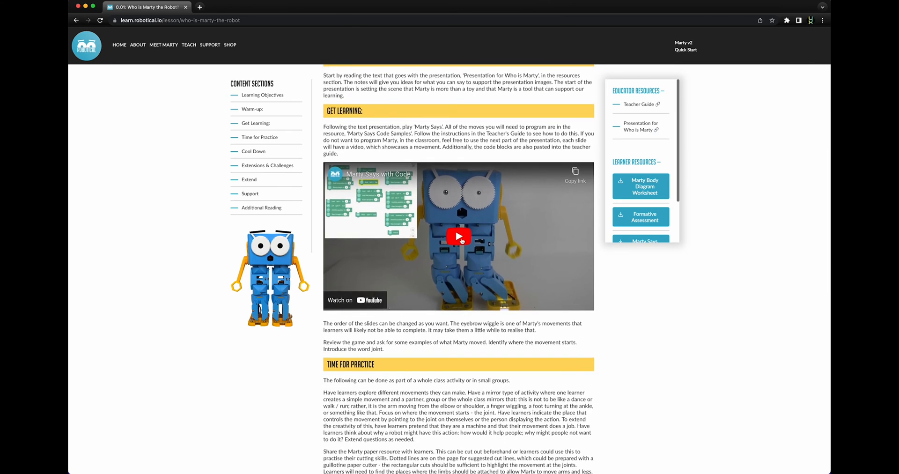
{"action": "left_click", "coordinate": [459, 236]}
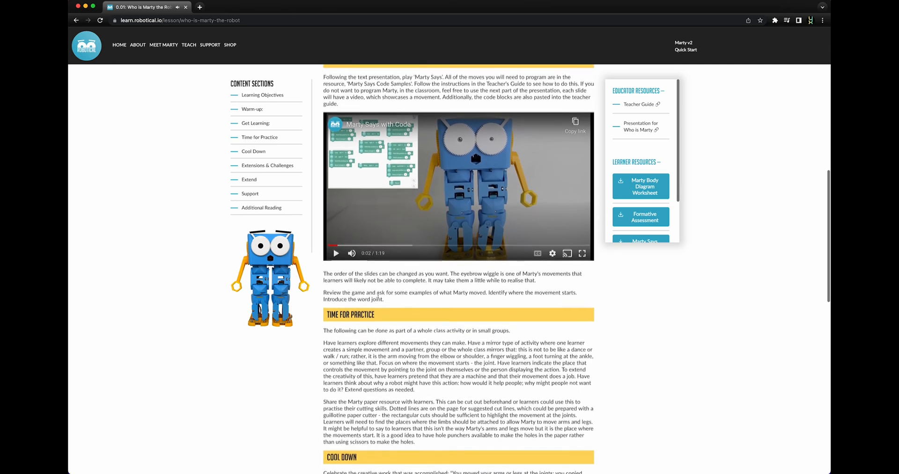
Scroll down to the Time for Practice and Cool Down sections
{"action": "scroll", "scroll_direction": "down", "scroll_amount": 3}
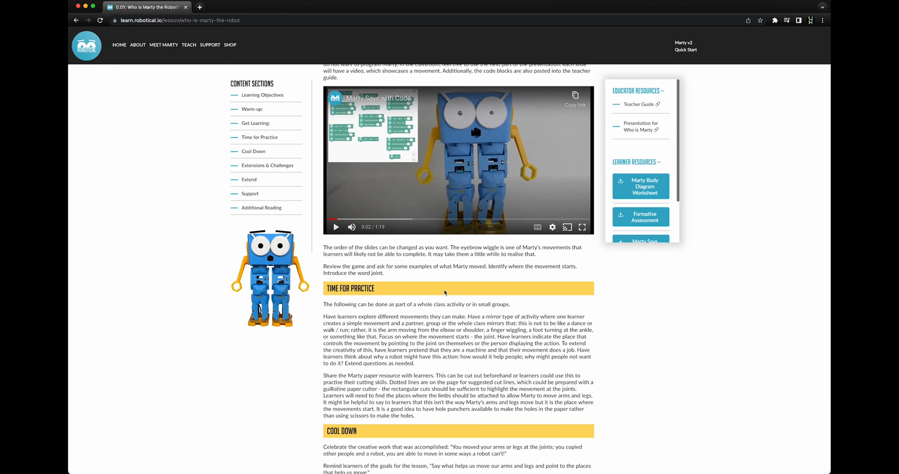
{"action": "scroll", "scroll_direction": "down", "scroll_amount": 3}
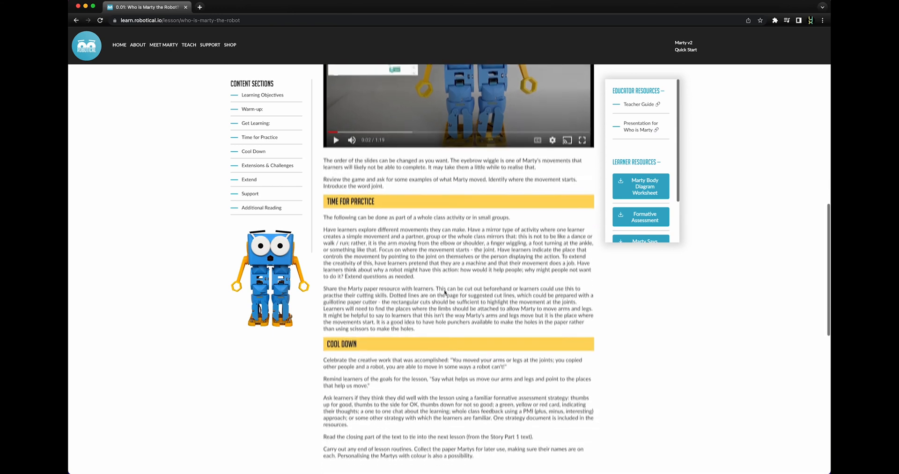
{"action": "scroll", "scroll_direction": "down", "scroll_amount": 3}
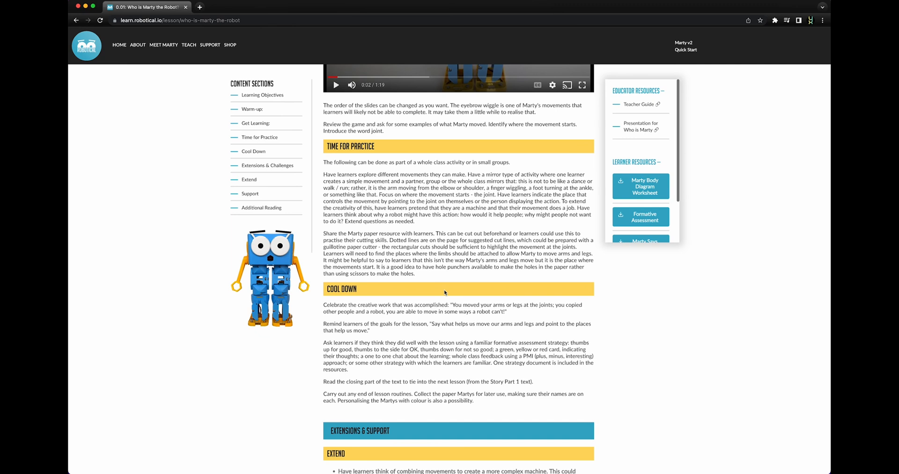
Scroll down to the Extend, Support and Additional Reading sections of the lesson
{"action": "scroll", "scroll_direction": "down", "scroll_amount": 3}
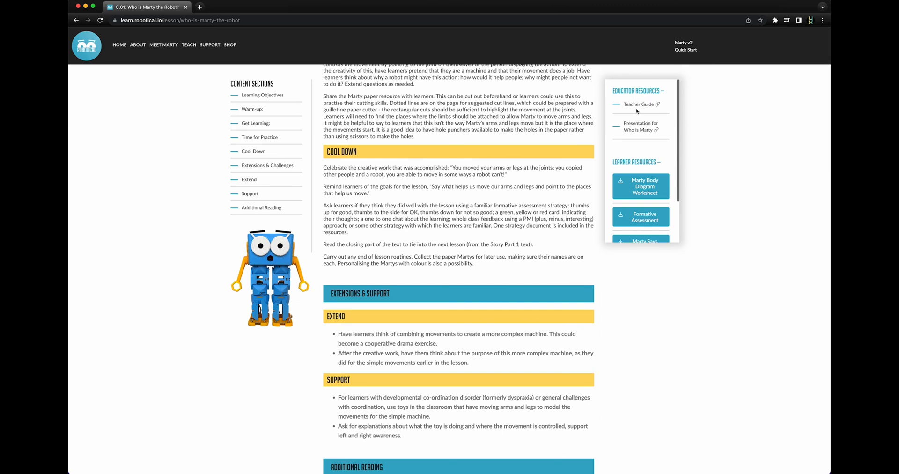
{"action": "scroll", "scroll_direction": "down", "scroll_amount": 3}
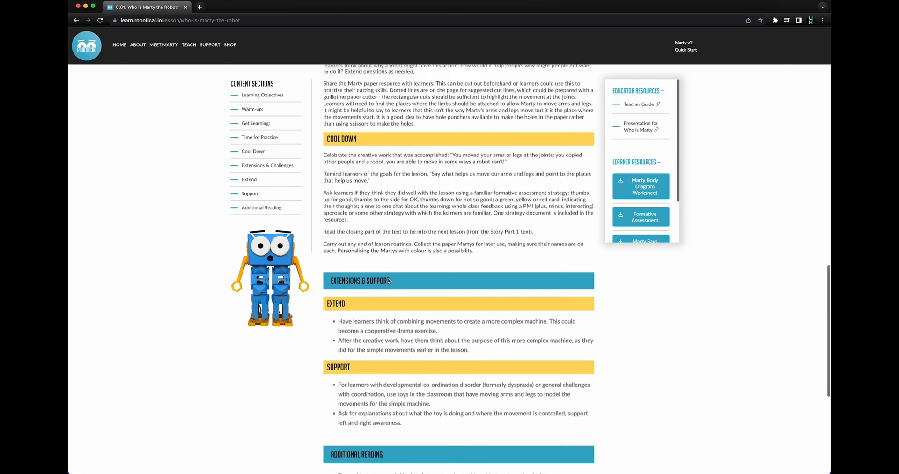
{"action": "scroll", "scroll_direction": "down", "scroll_amount": 3}
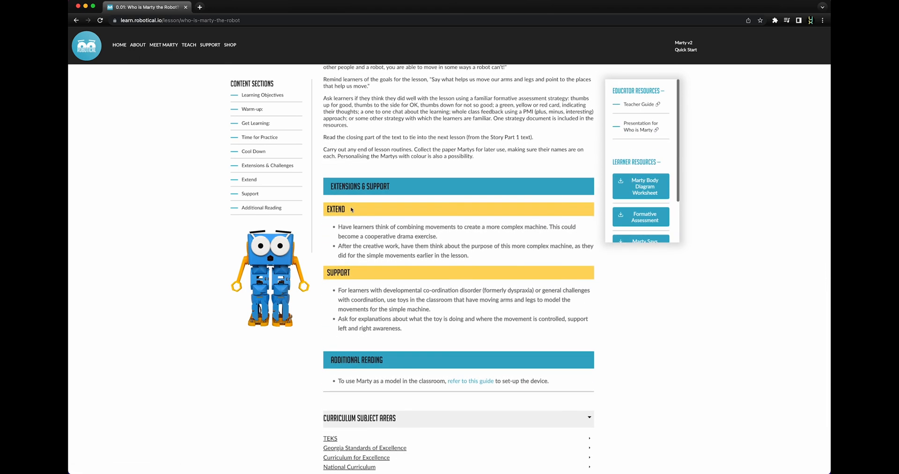
{"action": "mouse_move", "coordinate": [377, 234]}
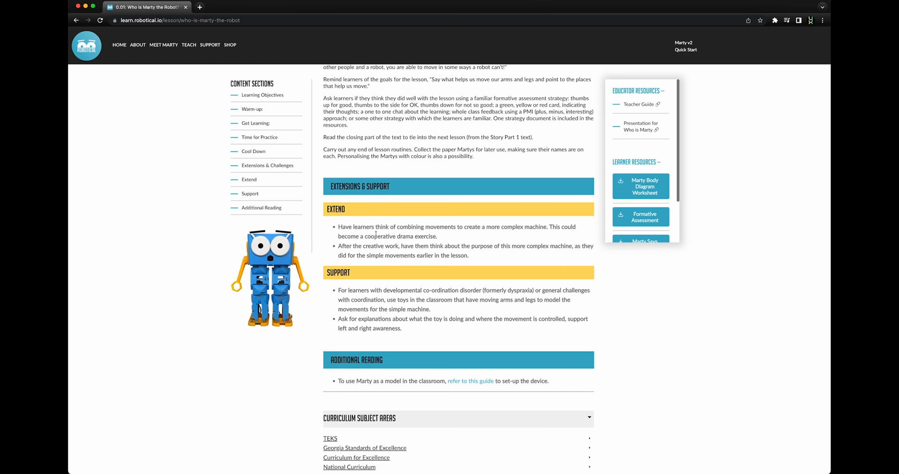
{"action": "mouse_move", "coordinate": [376, 251]}
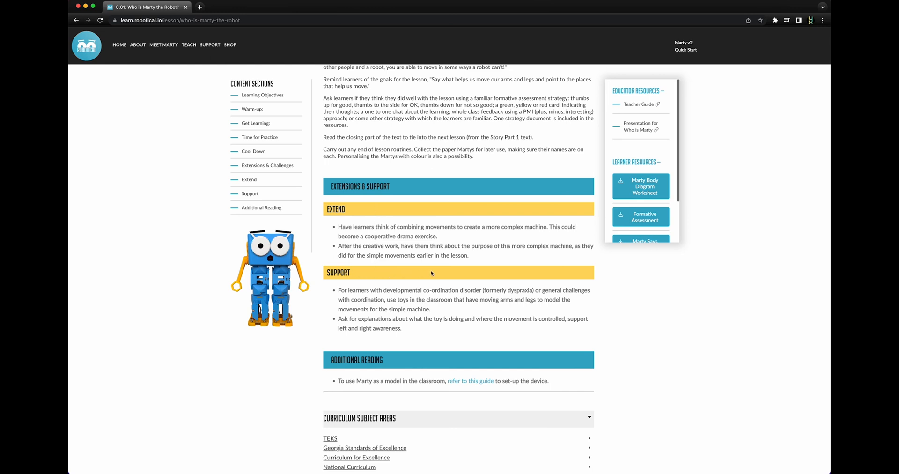
{"action": "mouse_move", "coordinate": [422, 332]}
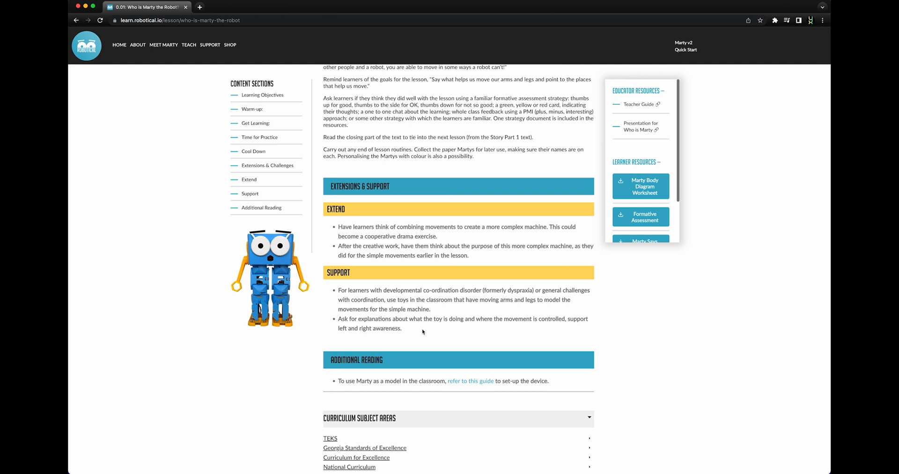
Scroll to the bottom to see the Curriculum Subject Areas list from TEKS to ISTE
{"action": "scroll", "scroll_direction": "down", "scroll_amount": 3}
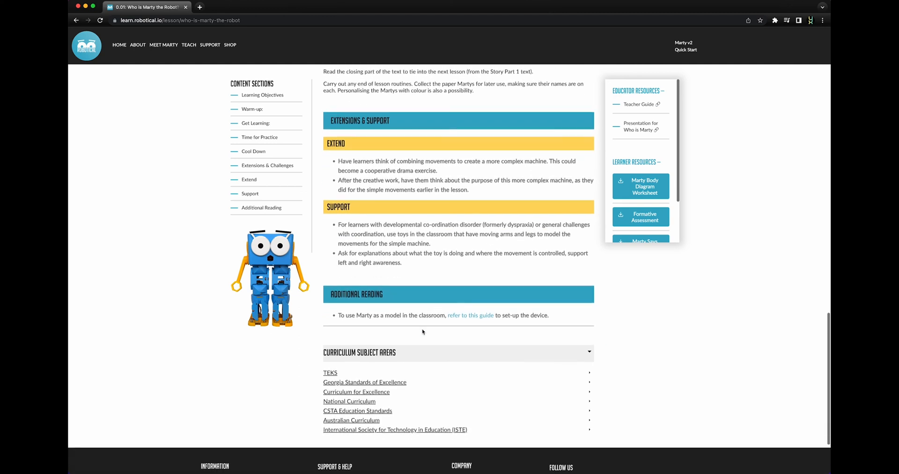
{"action": "mouse_move", "coordinate": [457, 306]}
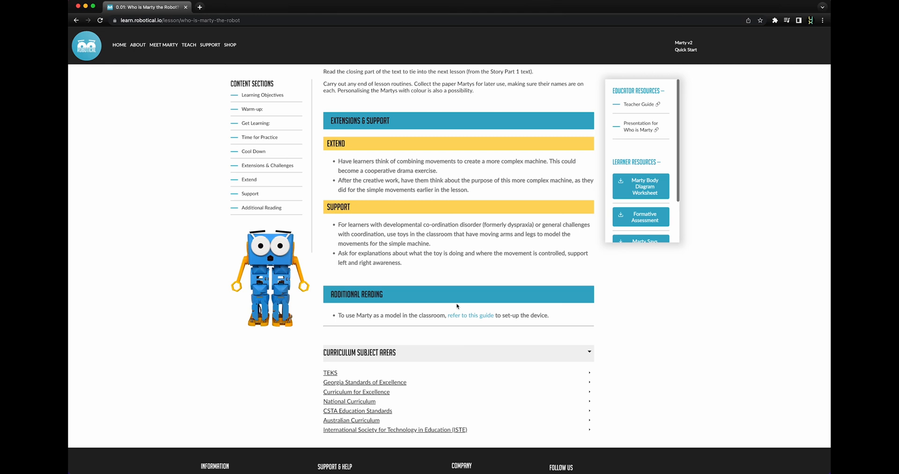
{"action": "mouse_move", "coordinate": [411, 360]}
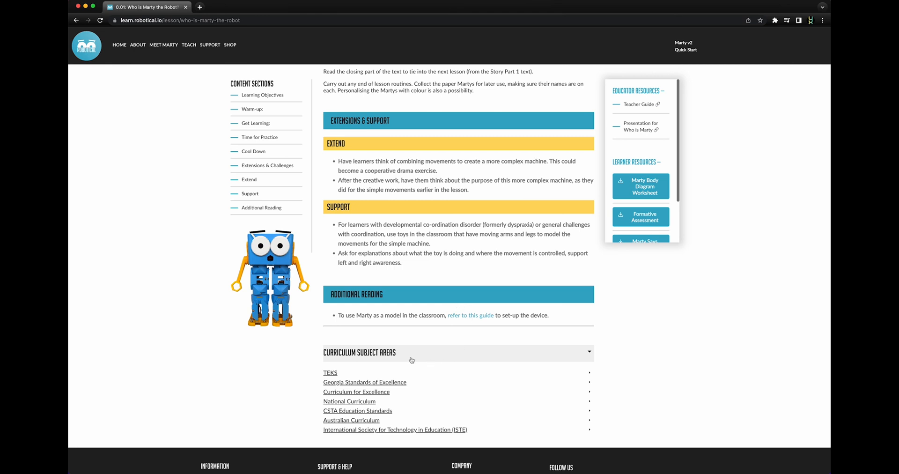